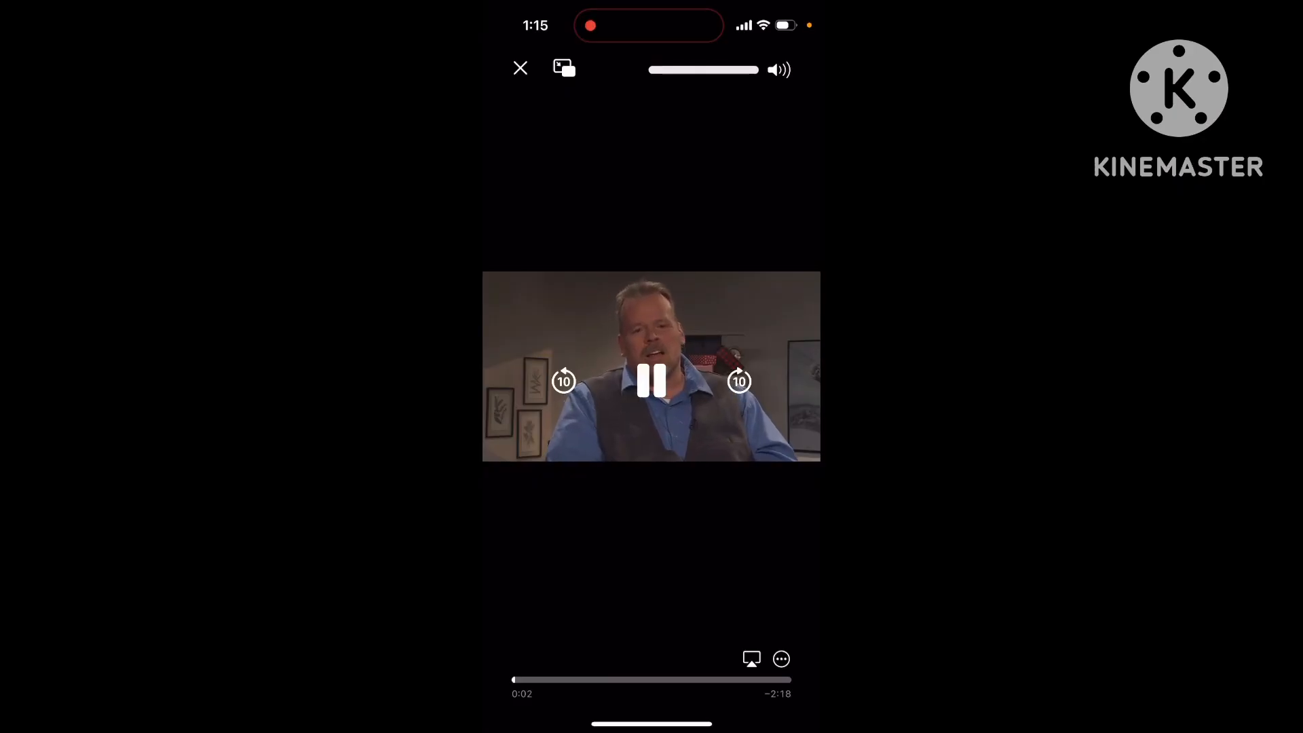
Step: Hide the close, pause, skip and timeline overlay so the man in the vest fills the screen
click(651, 382)
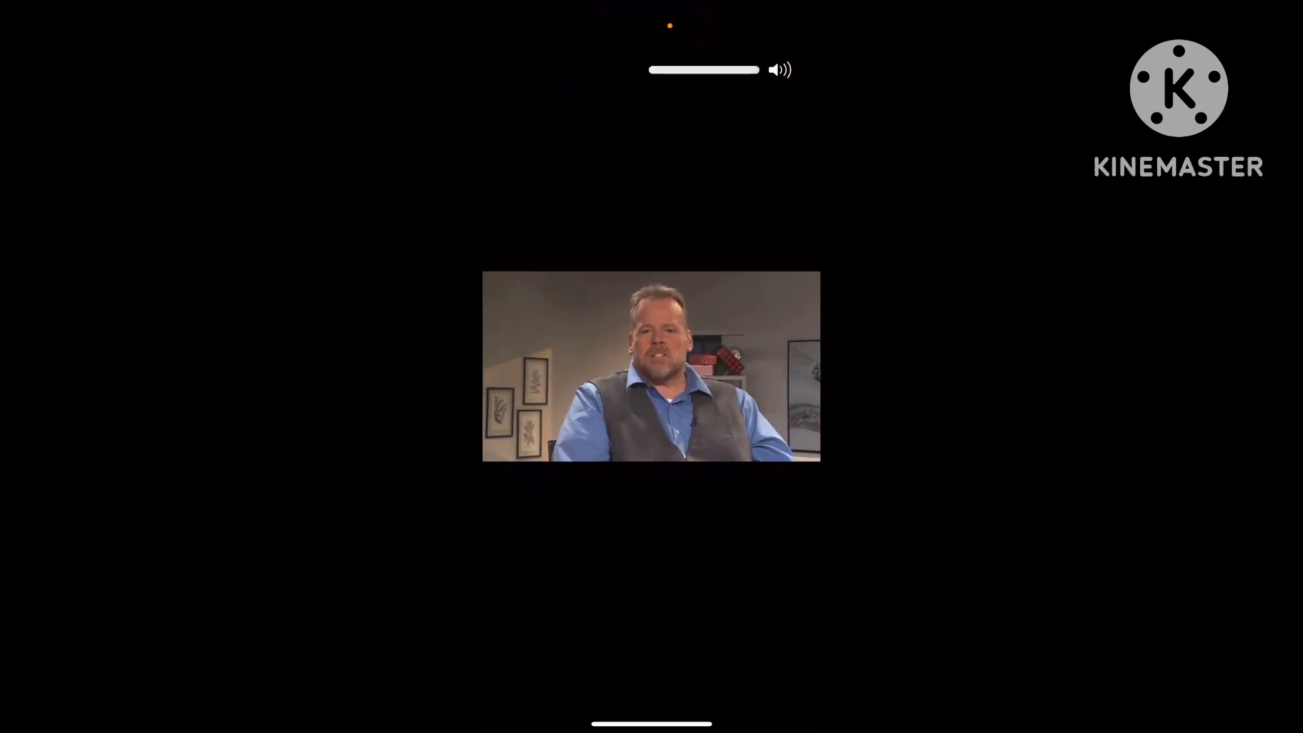